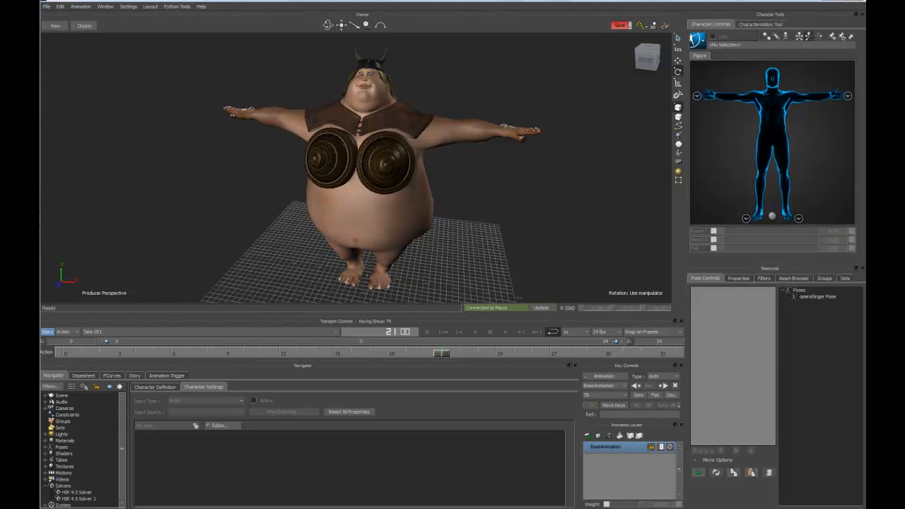
Step: Open the Characterization Tool for the opera singer model
left_click(761, 23)
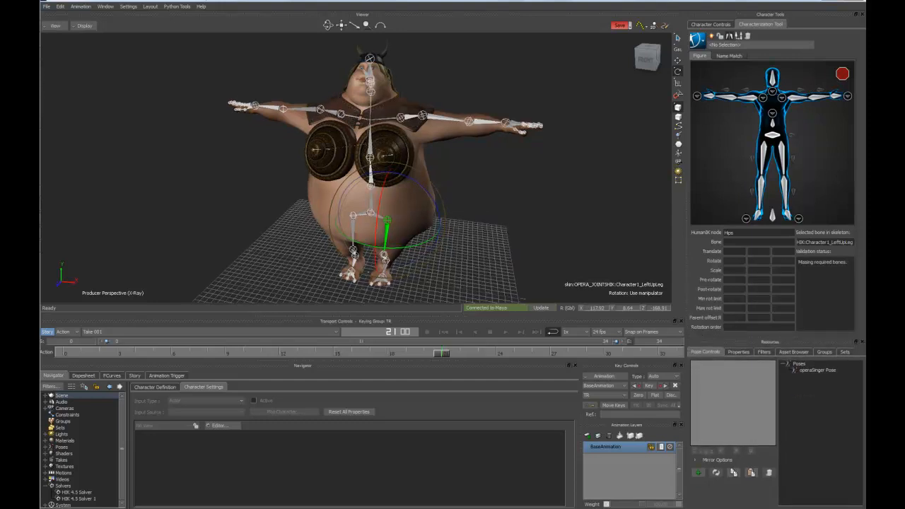
Step: Create a new character, then bring up the Character menu
left_click(72, 420)
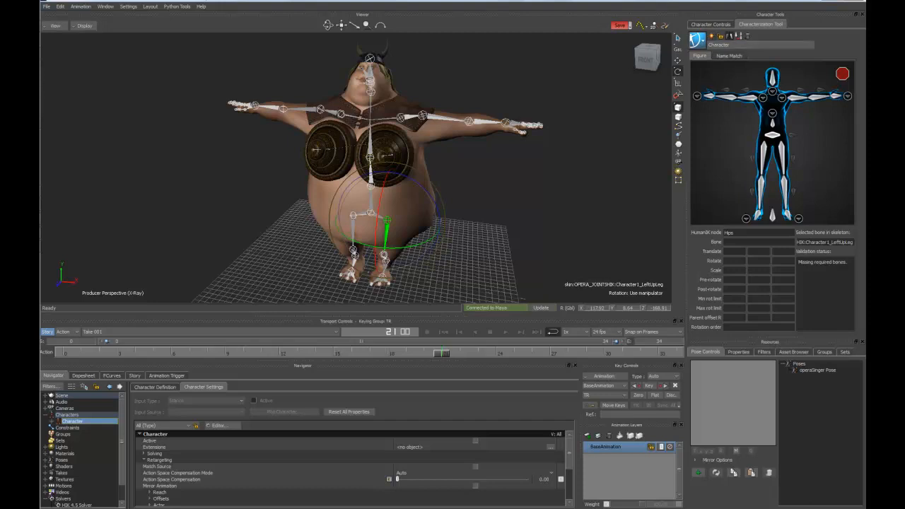
left_click(718, 45)
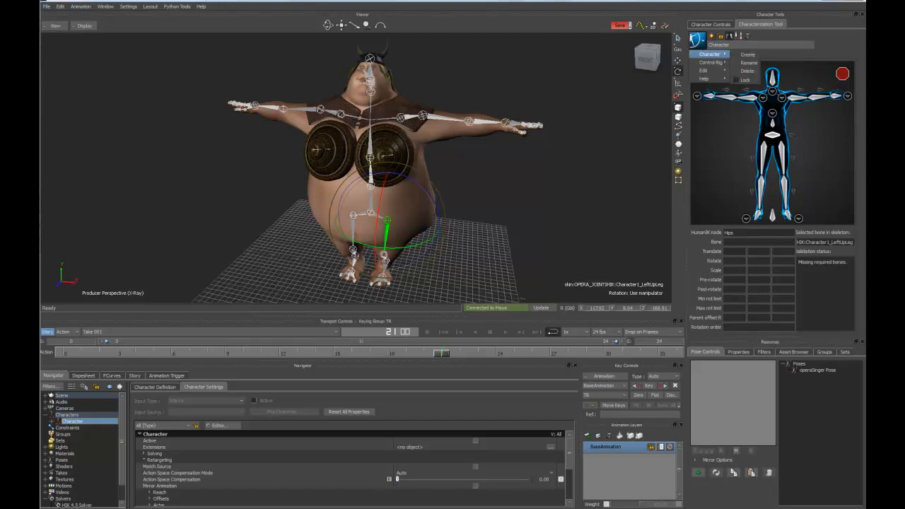
Step: Rename the character to OperaSinger in the Rename Character dialog
left_click(747, 62)
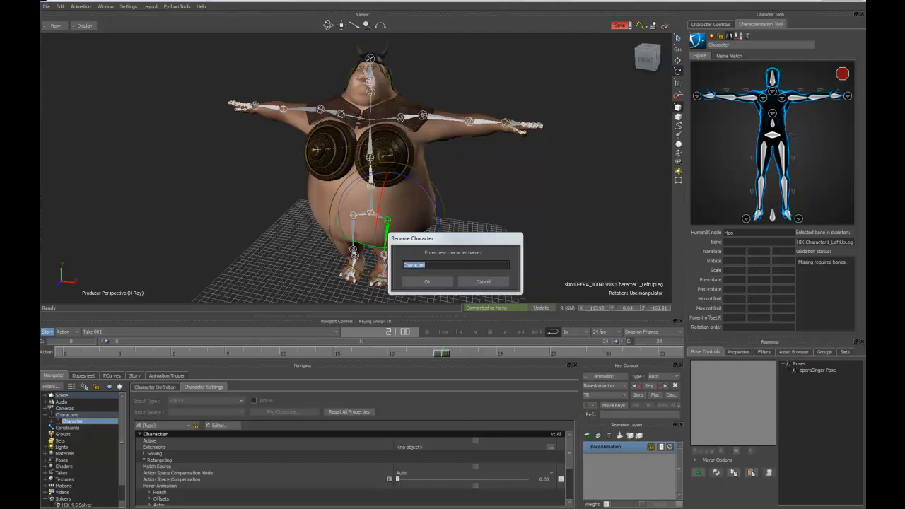
type("OperaSinger")
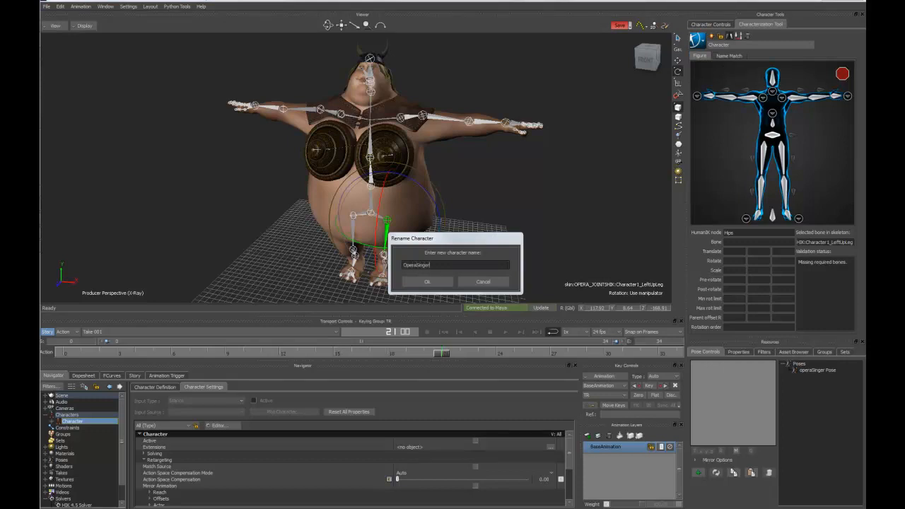
left_click(427, 281)
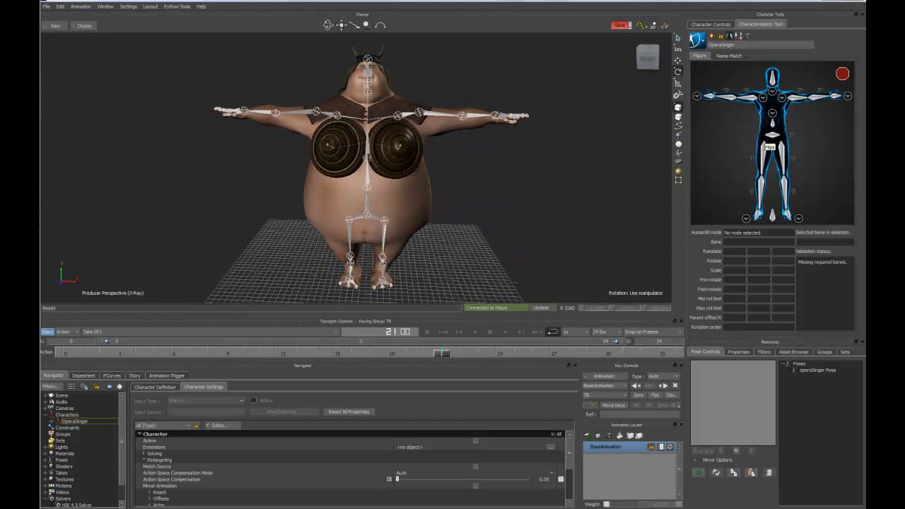
mouse_move(772, 159)
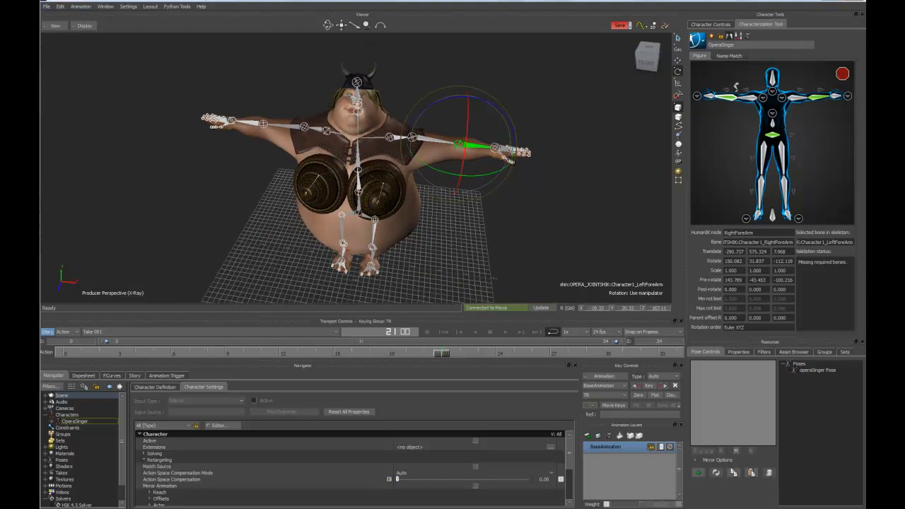
mouse_move(772, 97)
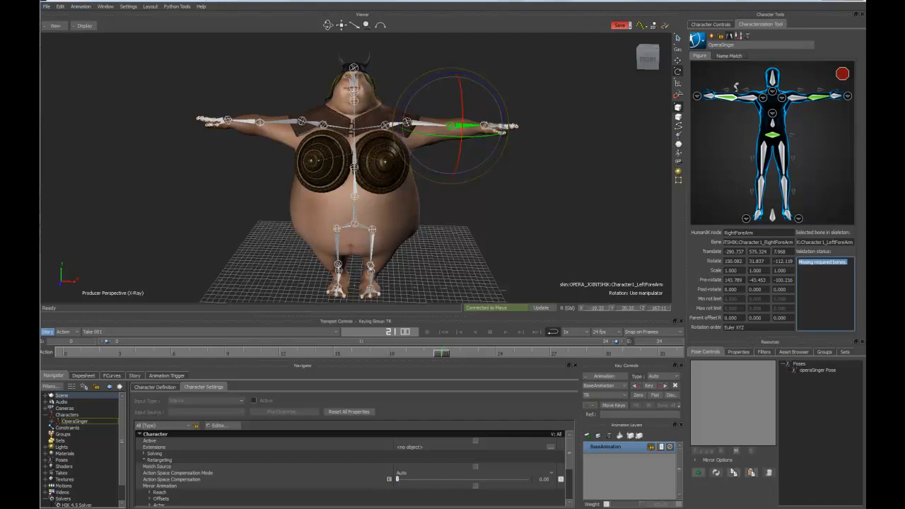
Step: Apply the Opera_Singer bone mapping template with an empty prefix
left_click(714, 44)
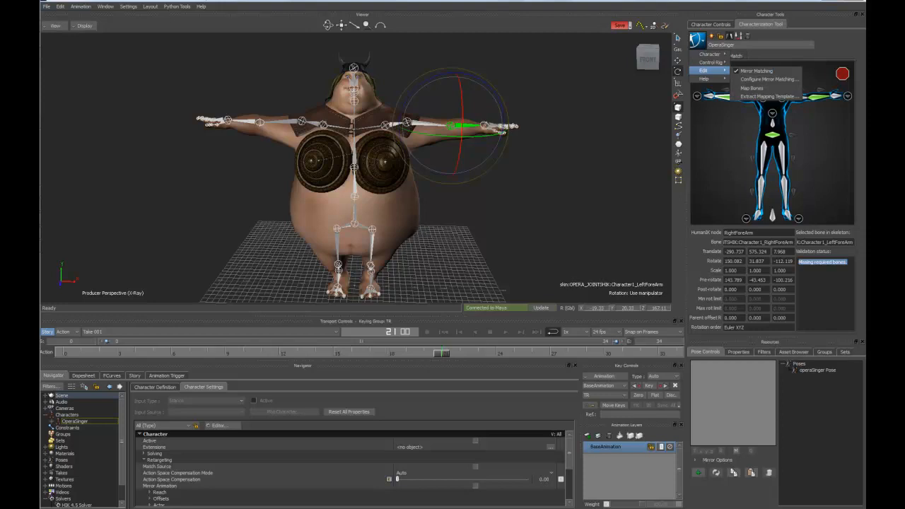
left_click(767, 96)
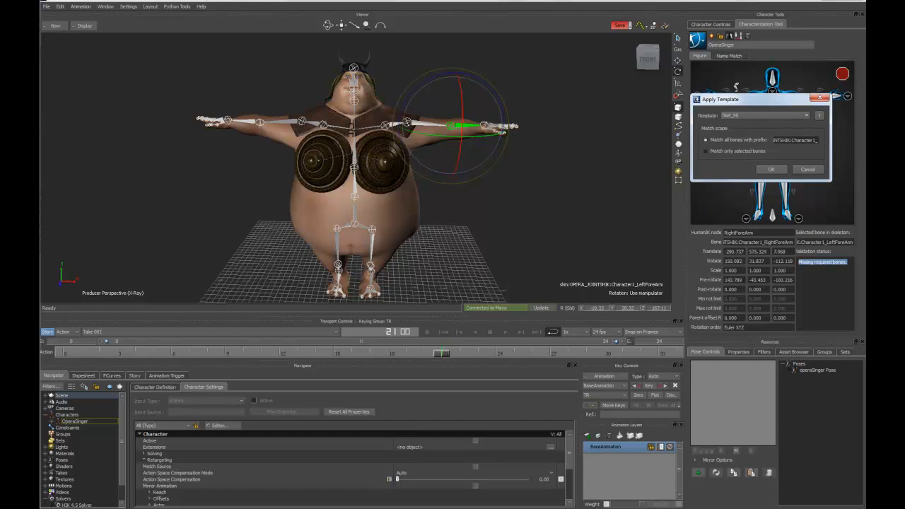
left_click(806, 116)
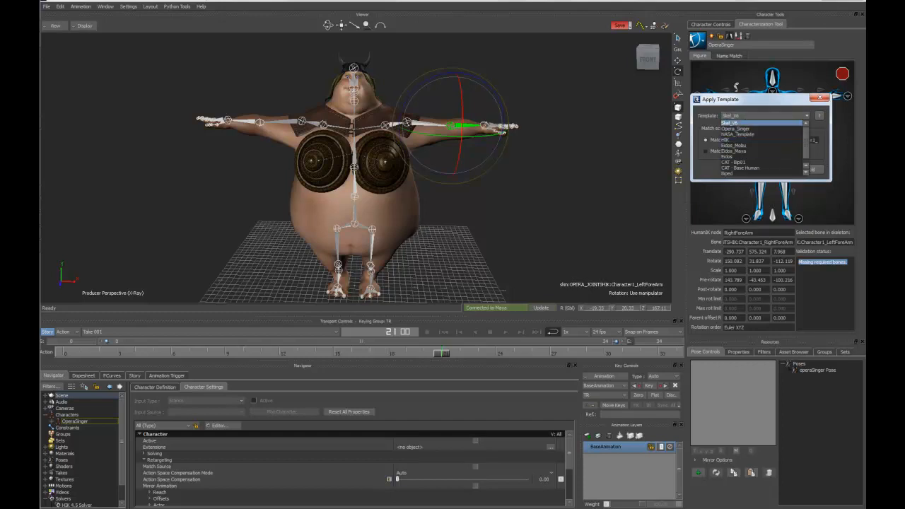
left_click(760, 128)
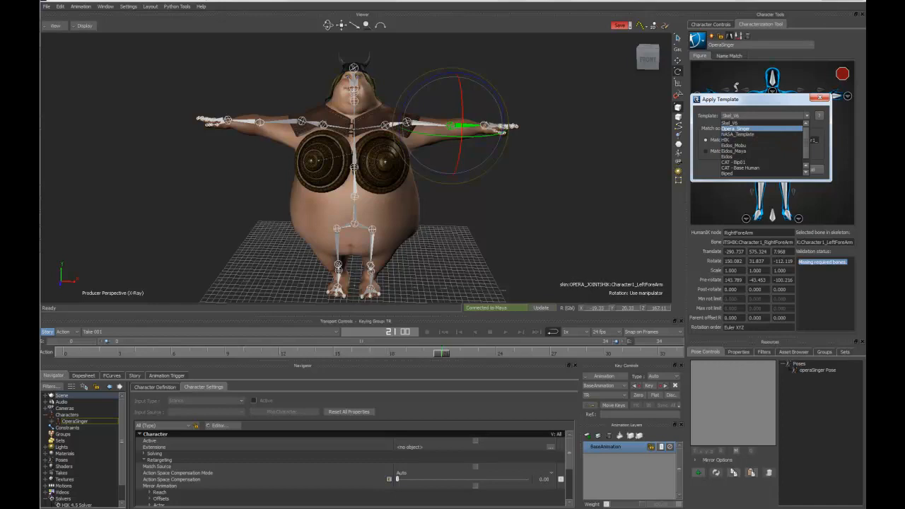
left_click(735, 162)
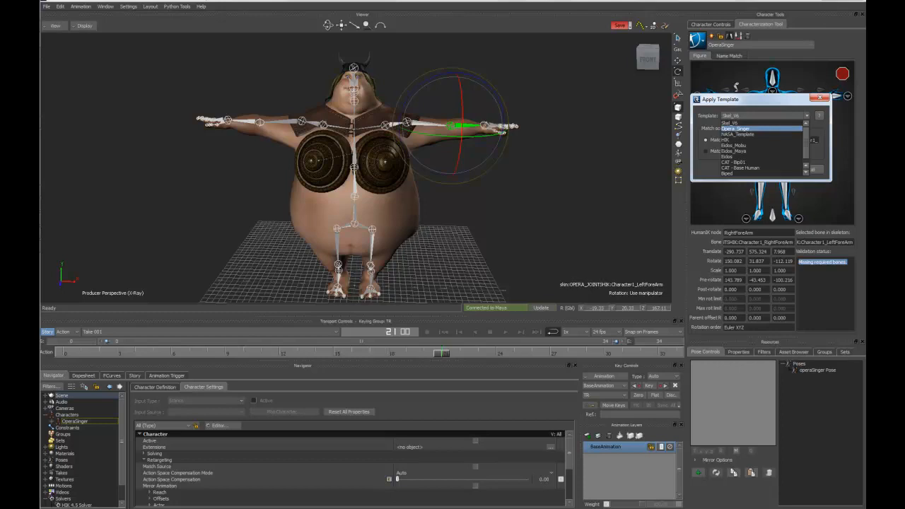
left_click(756, 128)
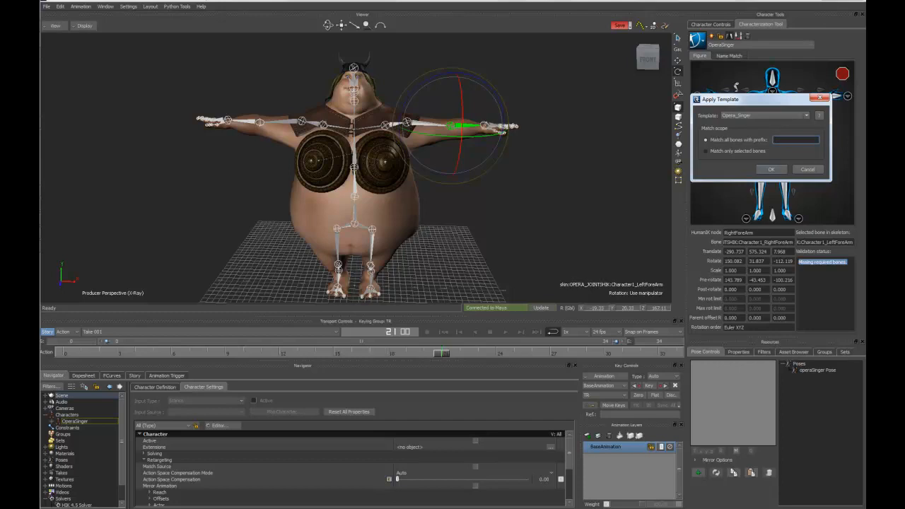
left_click(771, 169)
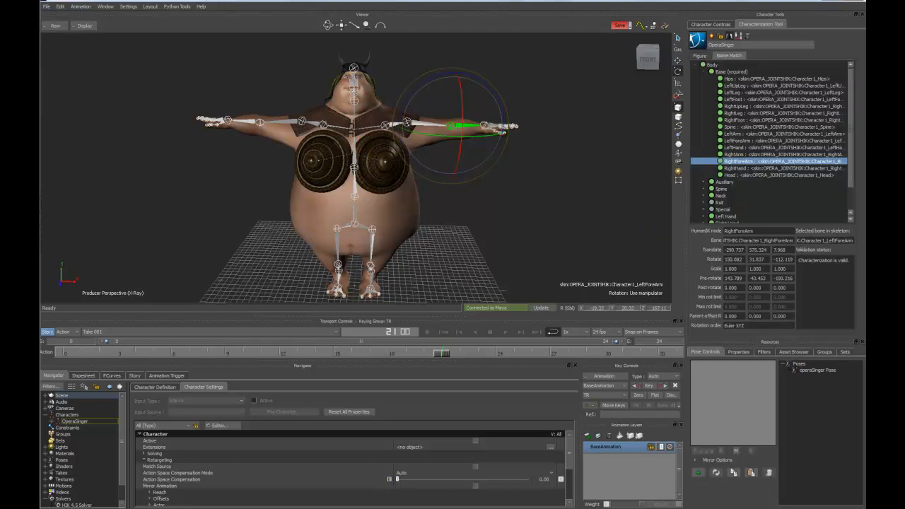
Step: Review the Name Match list, then bring up the Control Rig options
scroll("down", 3)
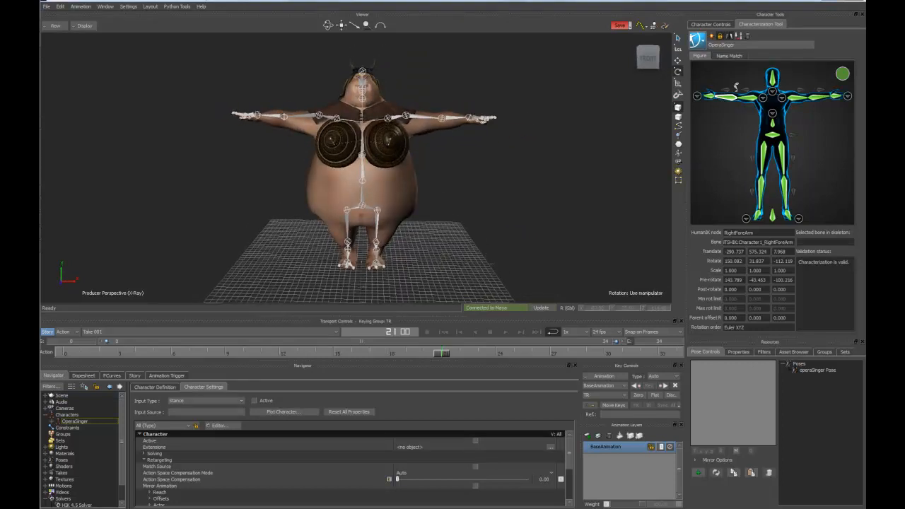
left_click(710, 54)
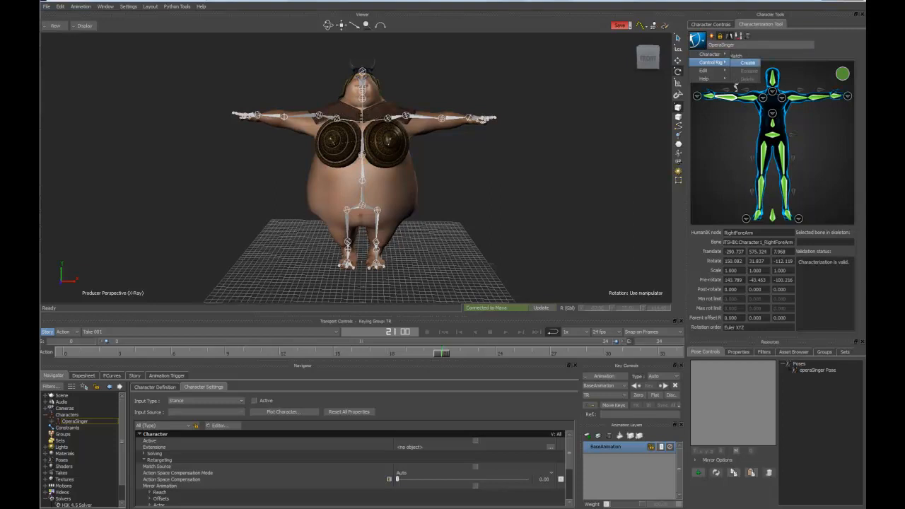
Step: Build an FK/IK control rig for OperaSinger
left_click(747, 62)
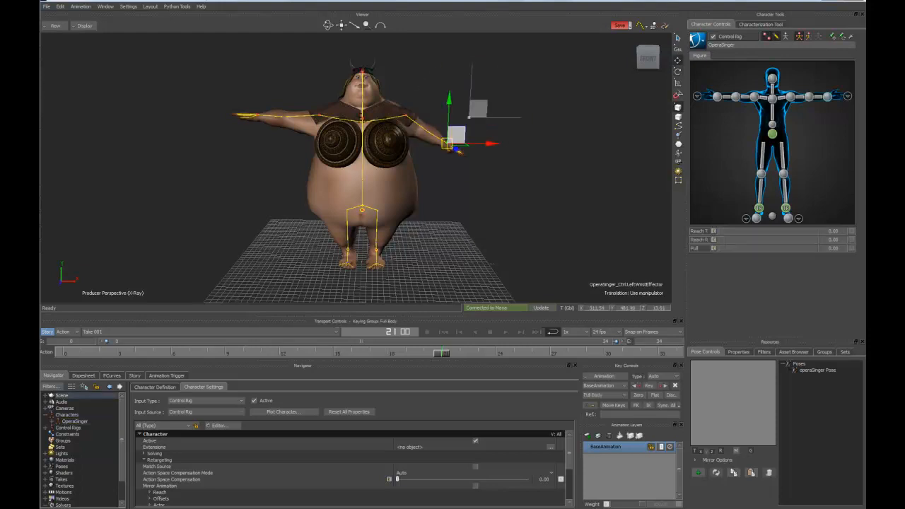
Step: Pose the left arm by dragging the wrist effector in Full Body mode, then reopen Control Rig options
left_click_drag(452, 145, 480, 110)
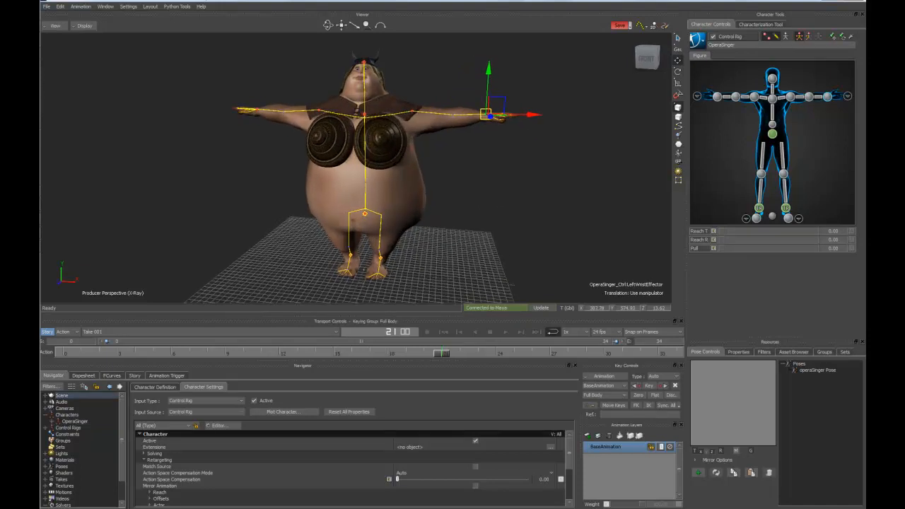
left_click(696, 41)
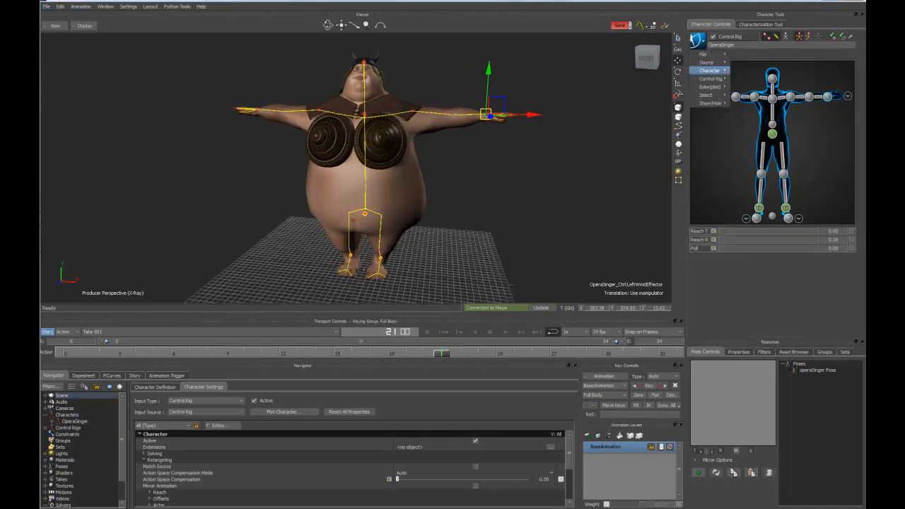
left_click(710, 79)
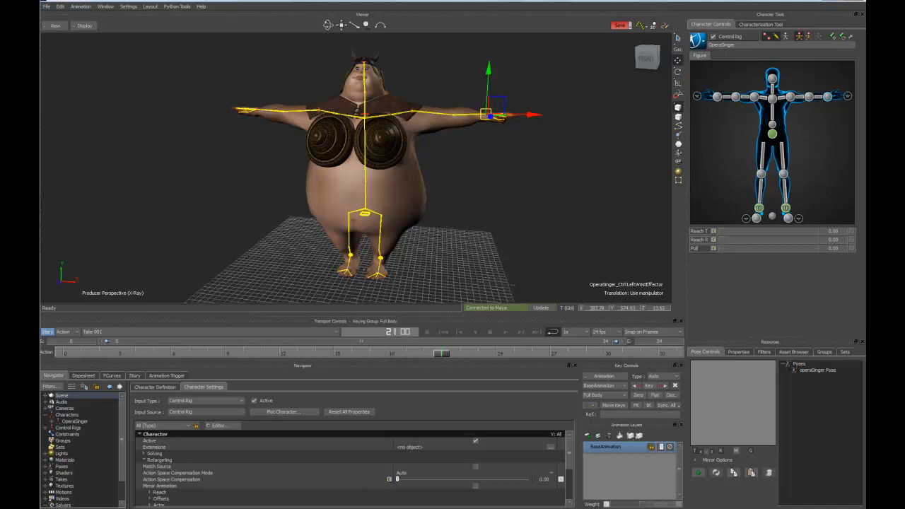
left_click(710, 78)
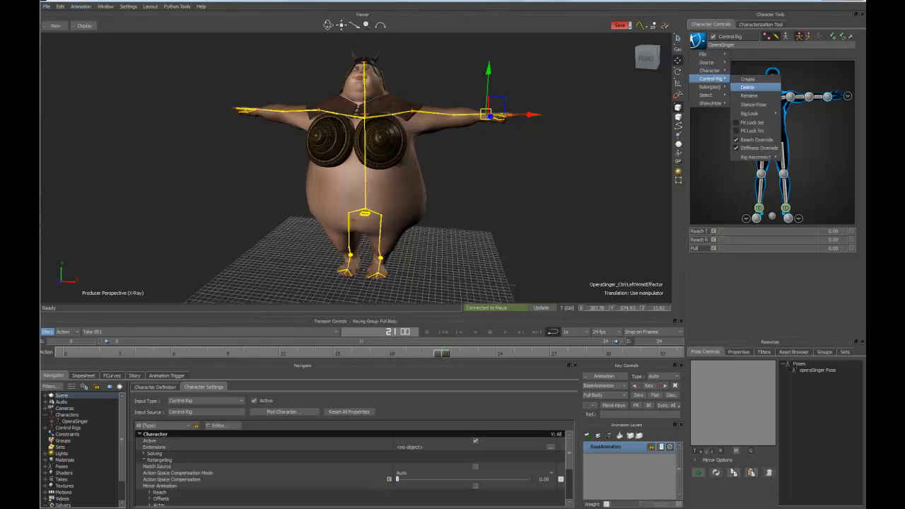